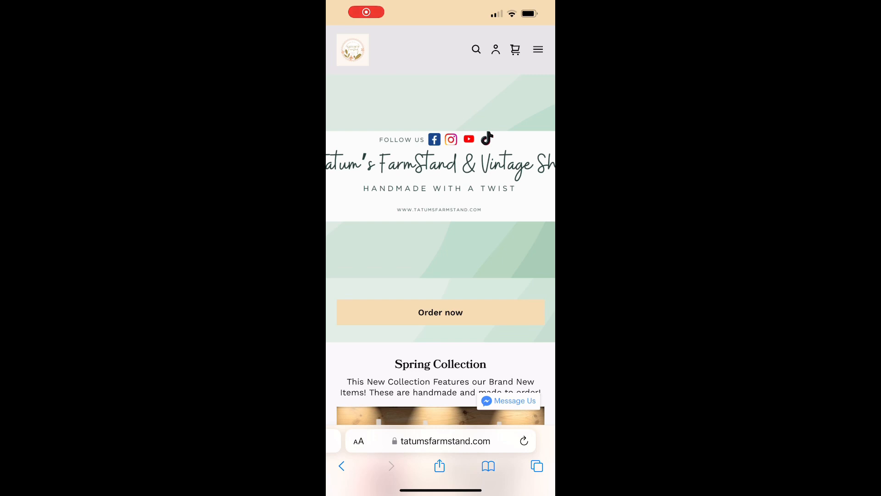
# Scroll the homepage to the Handmade Beaded Wristlet and 2" Round Keychain and open it
pyautogui.scroll(-3)
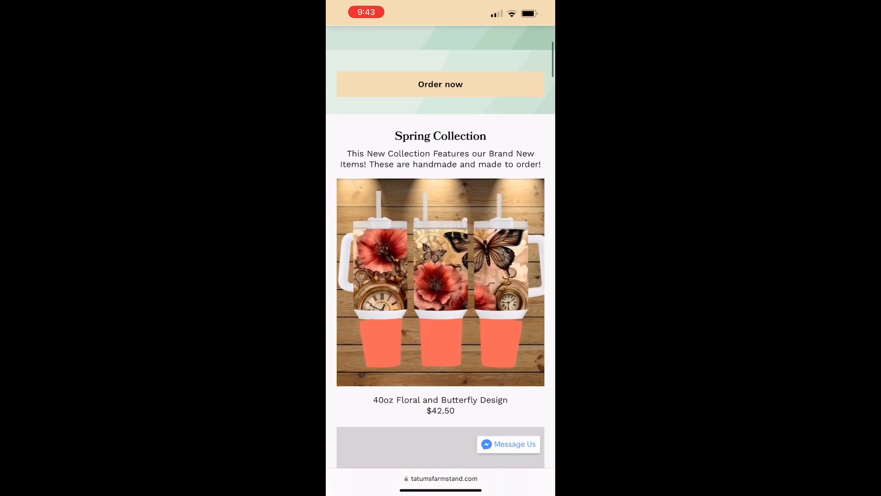
pyautogui.scroll(-3)
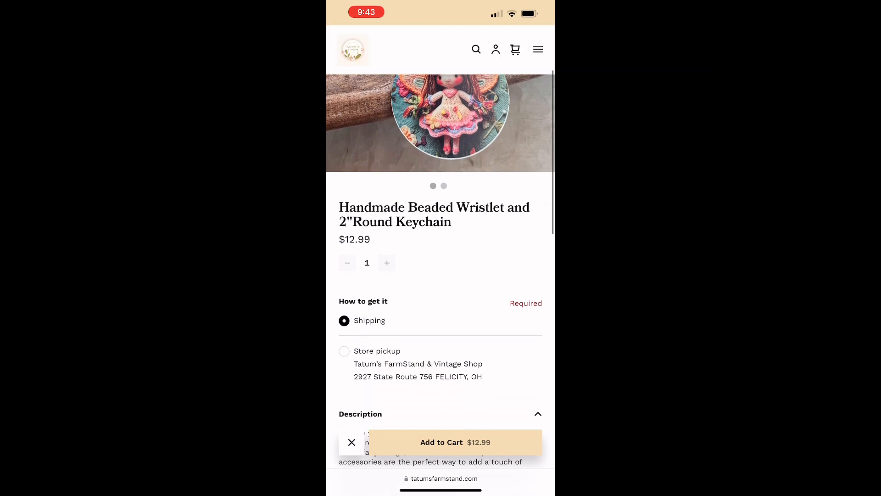
# Add one Handmade Beaded Wristlet and Keychain ($12.99) to the cart
pyautogui.scroll(-3)
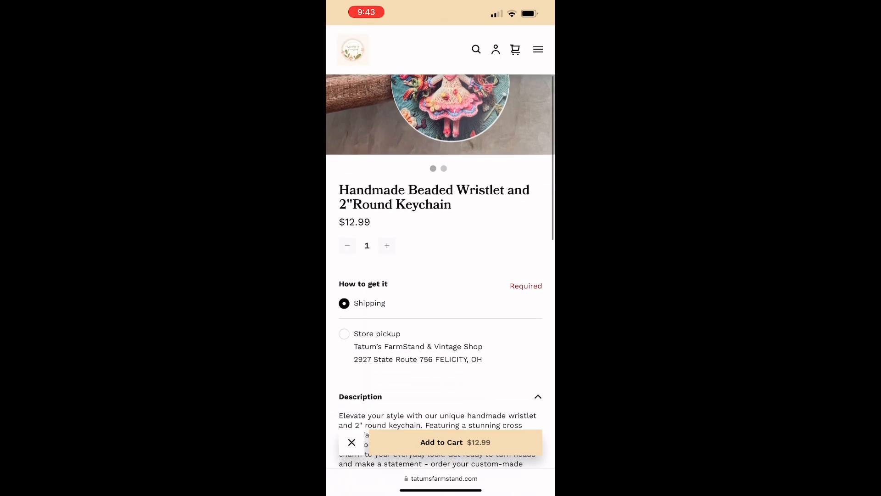
pyautogui.scroll(-3)
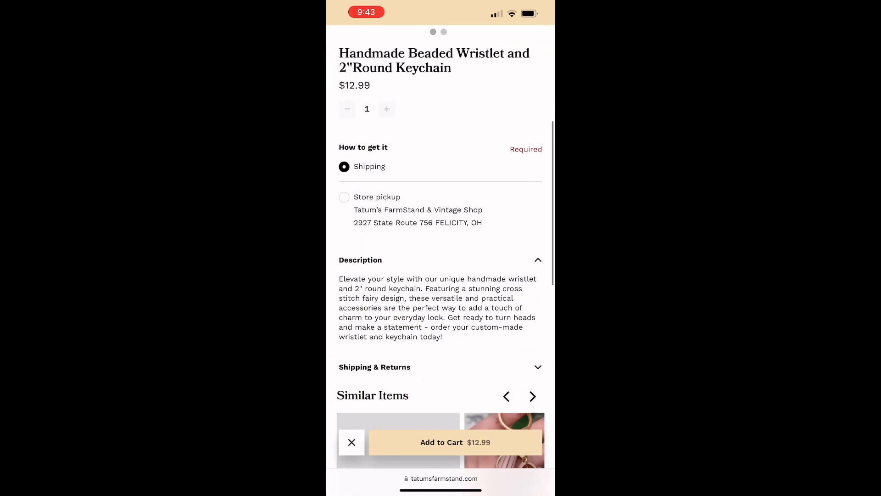
pyautogui.scroll(-3)
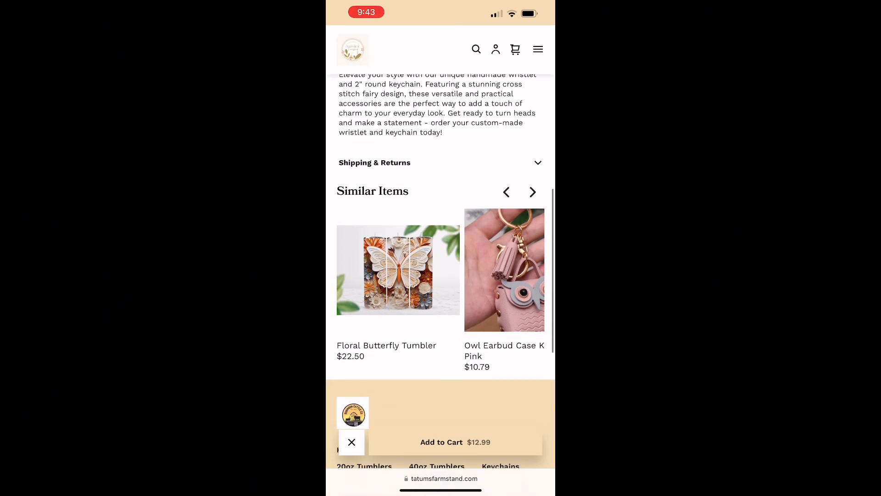
pyautogui.click(532, 192)
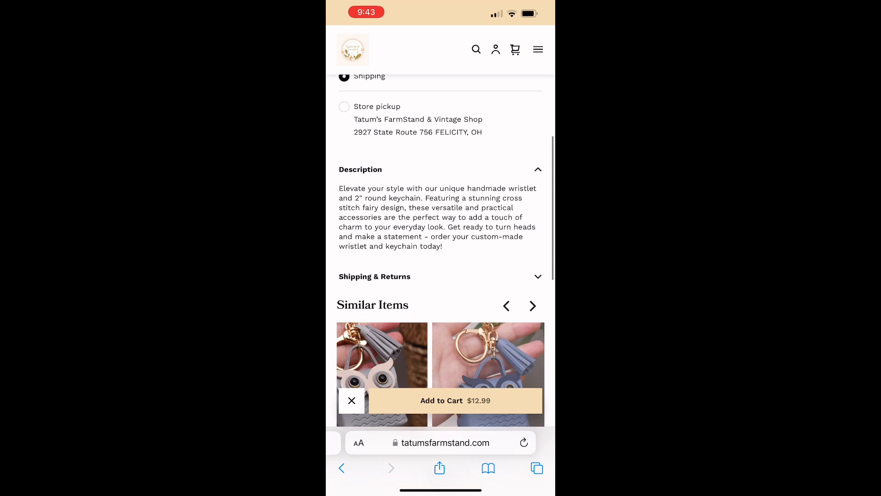
pyautogui.scroll(3)
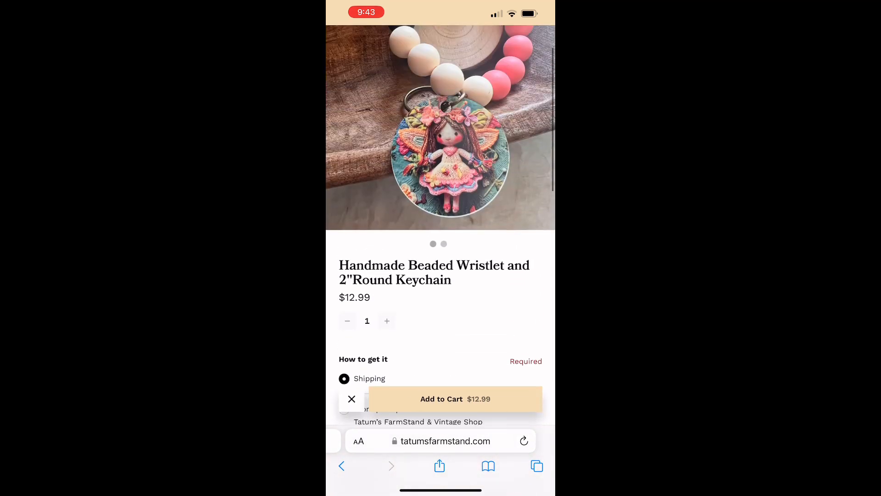
pyautogui.click(455, 398)
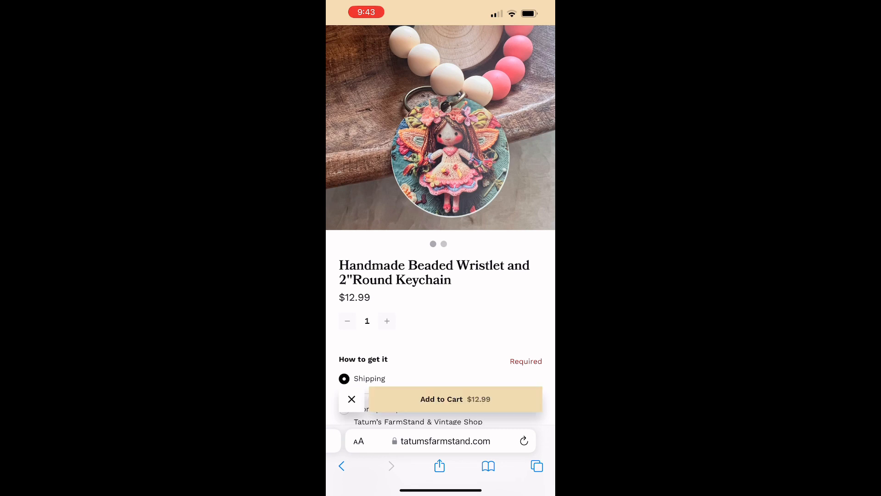
# View the cart totals showing one item for $12.99
pyautogui.scroll(3)
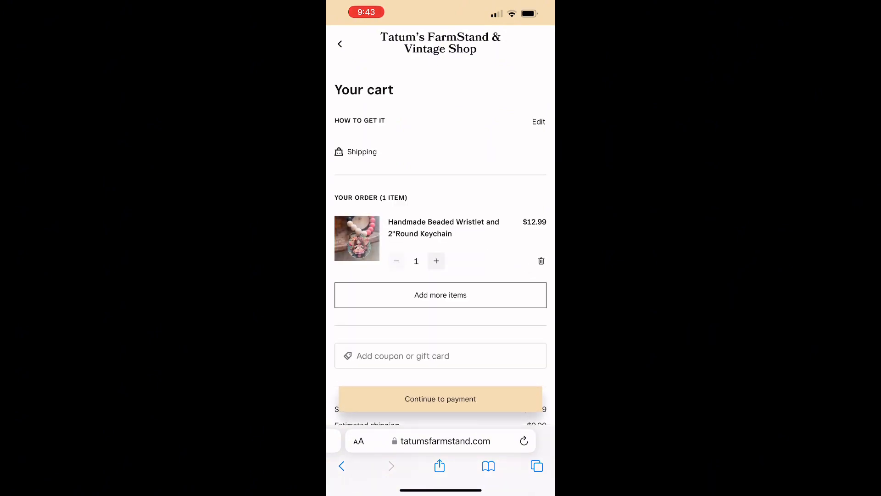
pyautogui.scroll(-3)
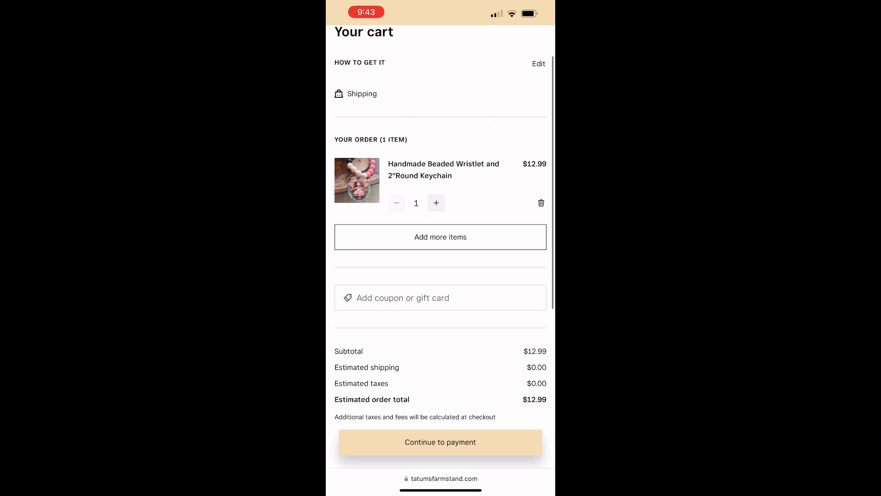
# Apply coupon RELAUNCH2024 for $2.60 off, bringing the estimate to $10.39
pyautogui.click(440, 297)
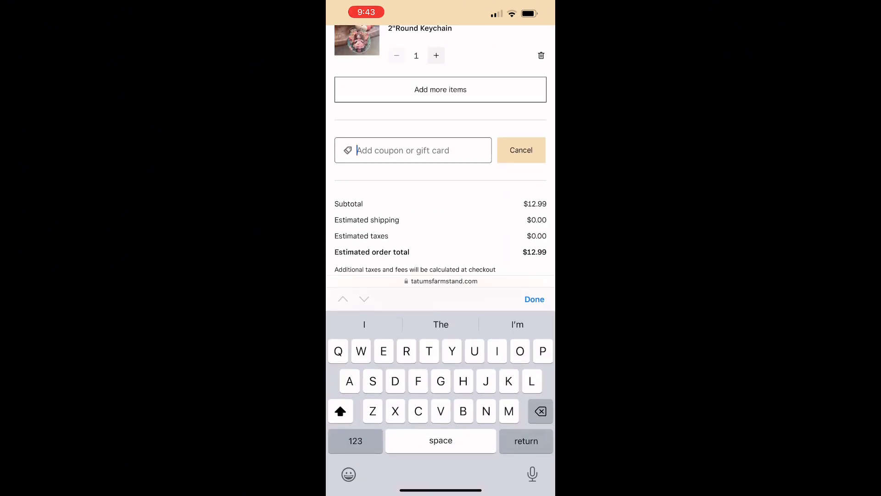
pyautogui.write('R')
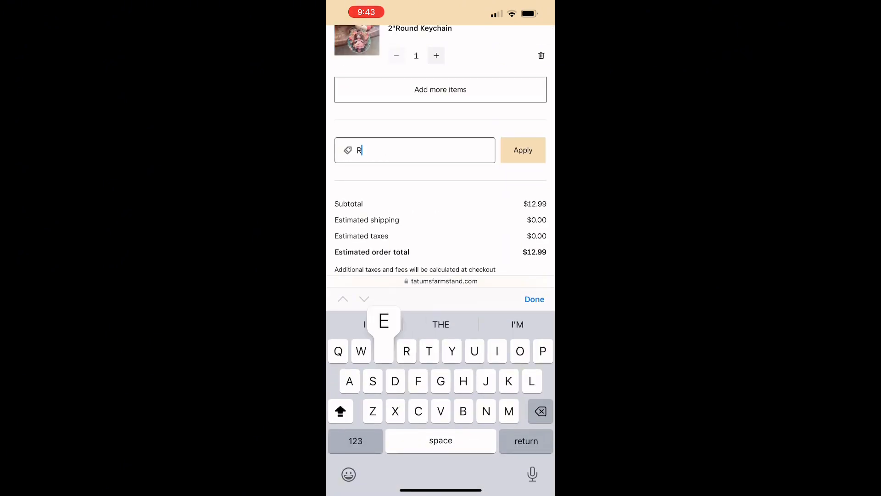
pyautogui.write('ELAUMCH')
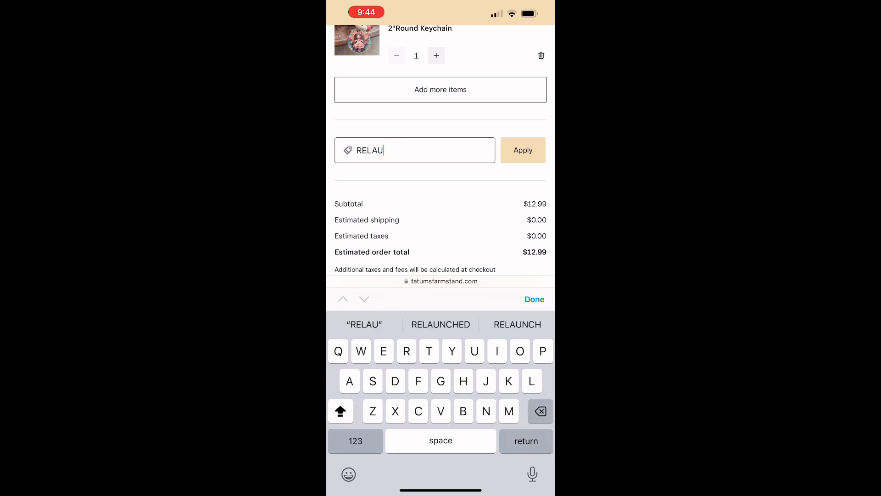
pyautogui.click(517, 325)
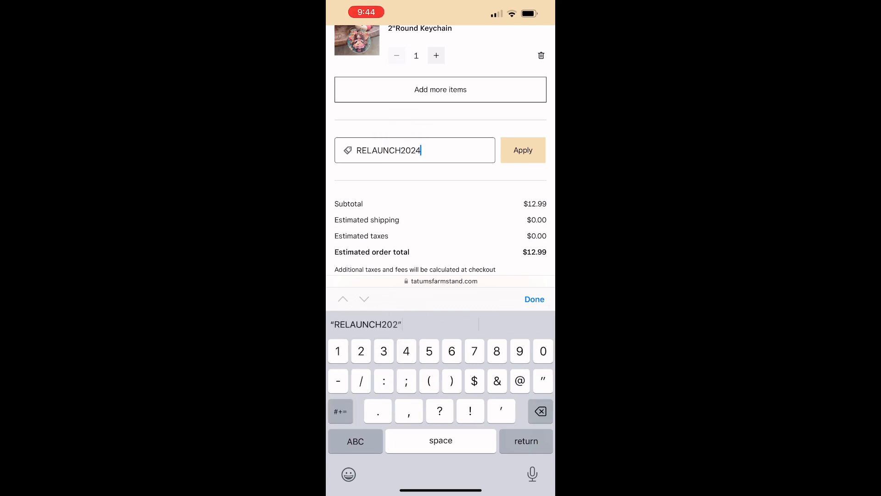
pyautogui.click(522, 150)
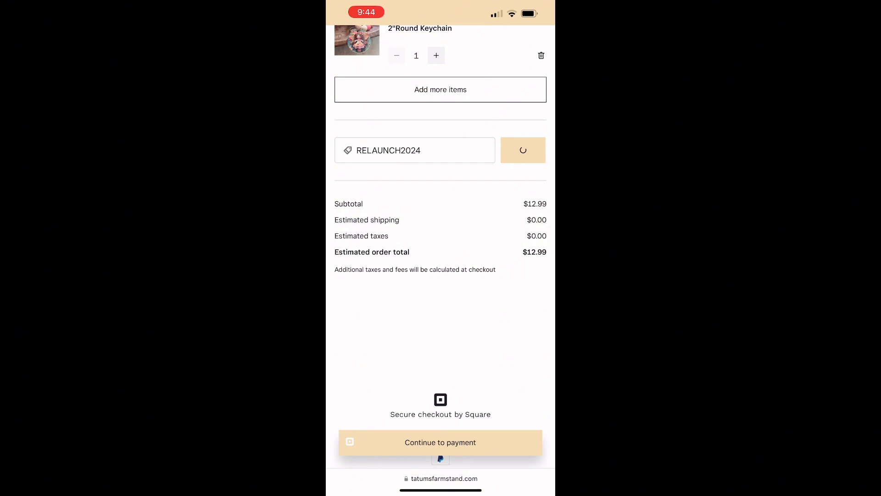
pyautogui.click(522, 150)
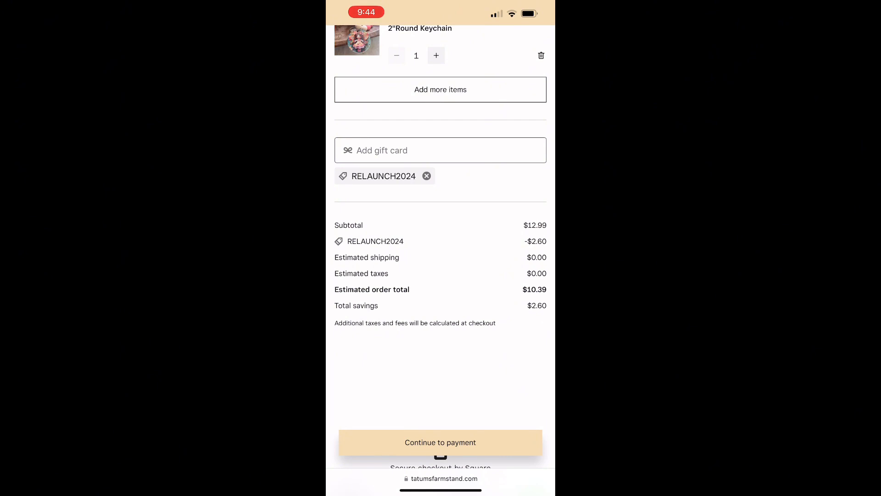
# Scroll the Square checkout down to the Place order $10.39 button
pyautogui.scroll(-3)
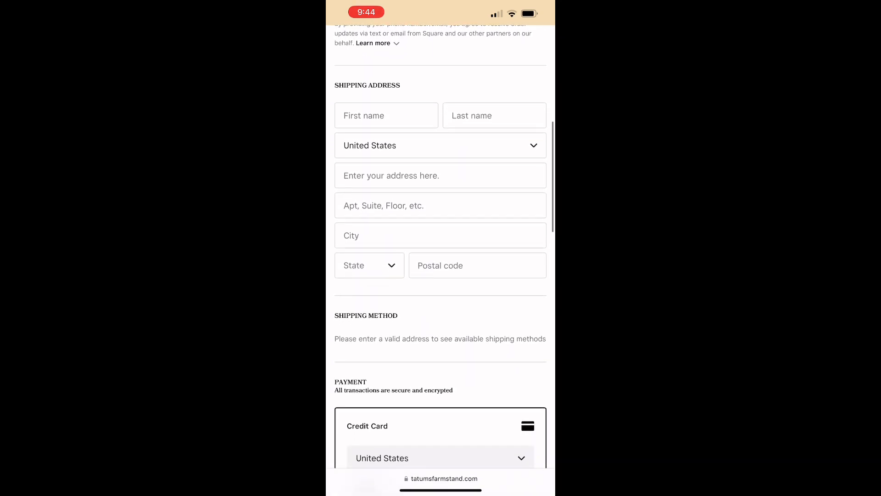
pyautogui.scroll(-3)
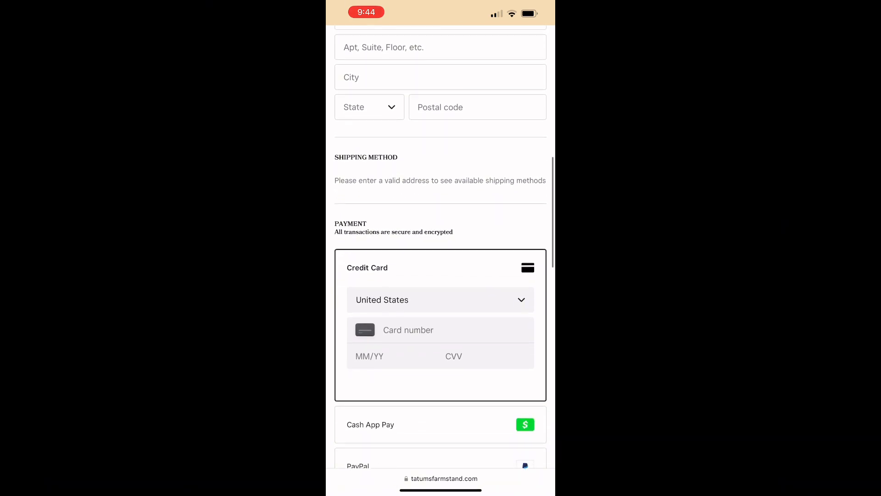
pyautogui.scroll(-3)
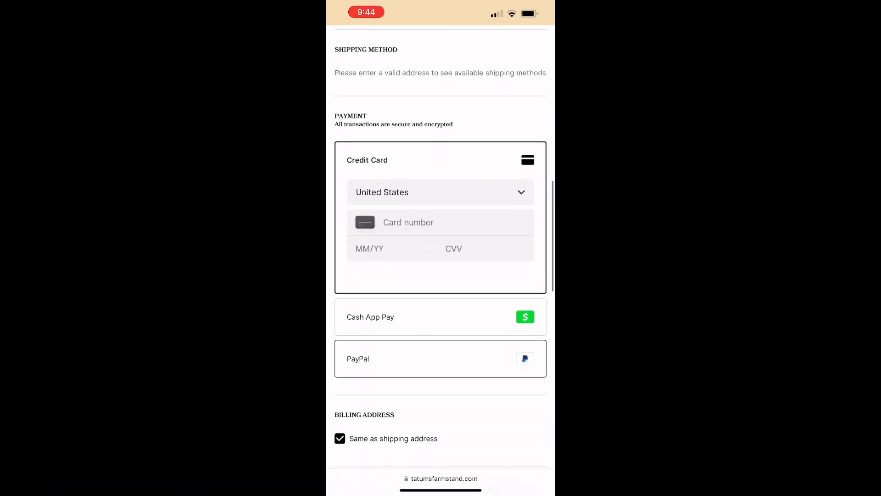
pyautogui.scroll(-3)
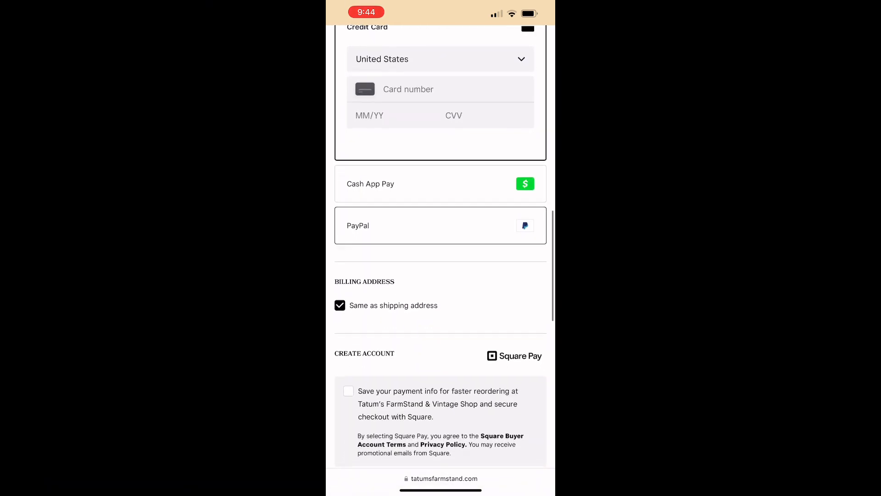
pyautogui.scroll(-3)
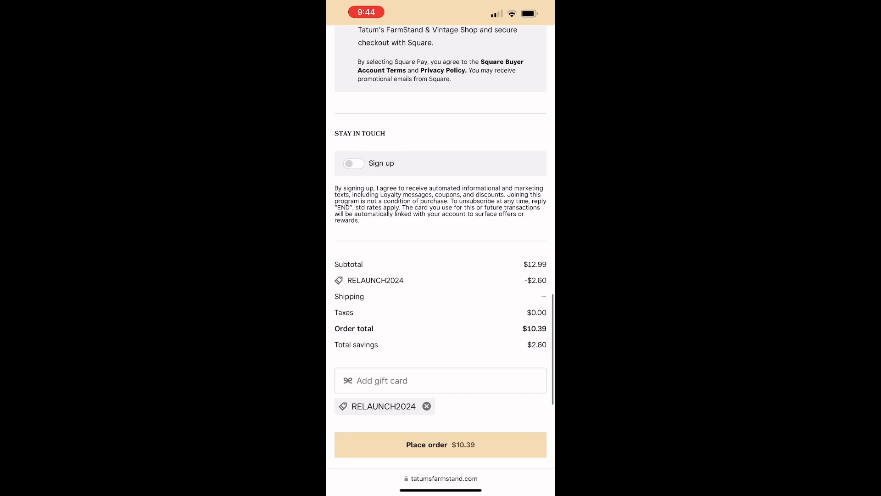
pyautogui.scroll(-3)
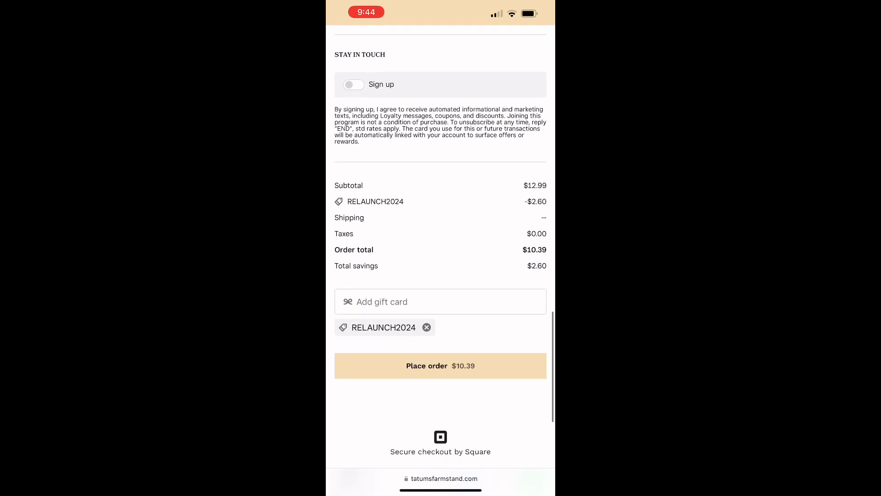